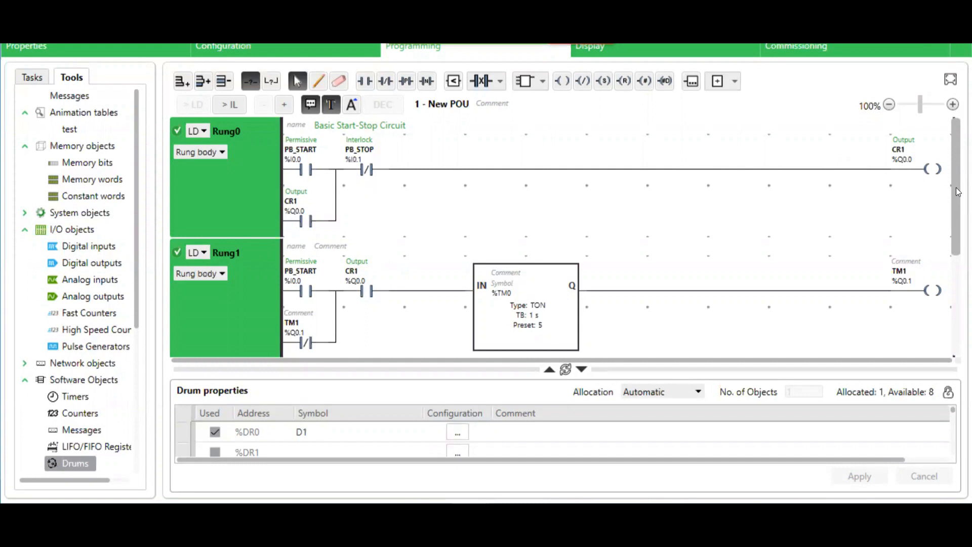
Check the controller hardware view, return to the ladder and reach drum D1's step assignment
left_click(223, 46)
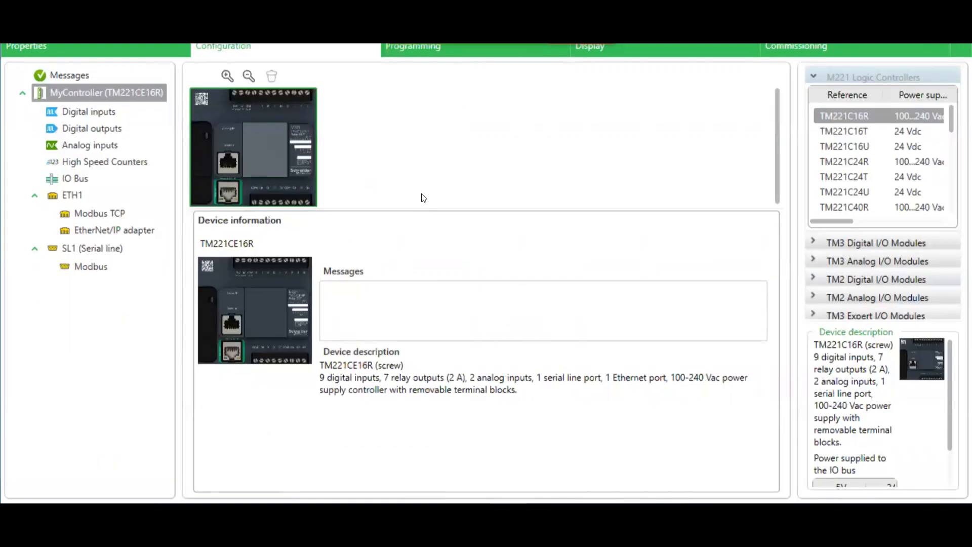
mouse_move(484, 158)
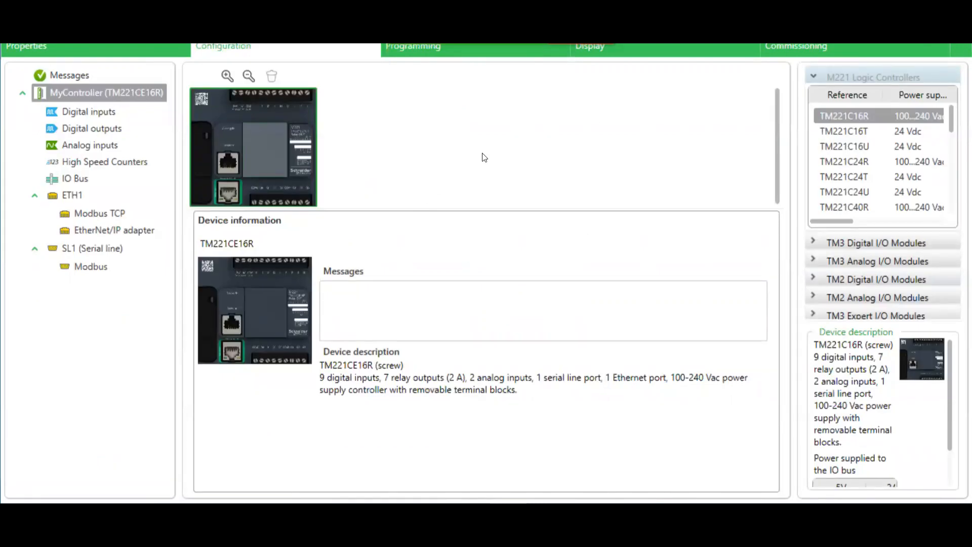
left_click(413, 45)
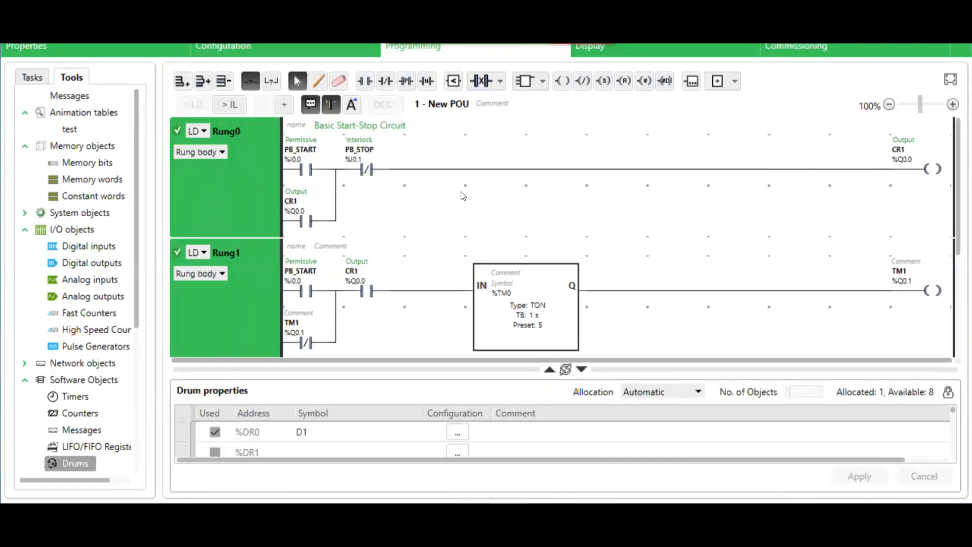
mouse_move(598, 214)
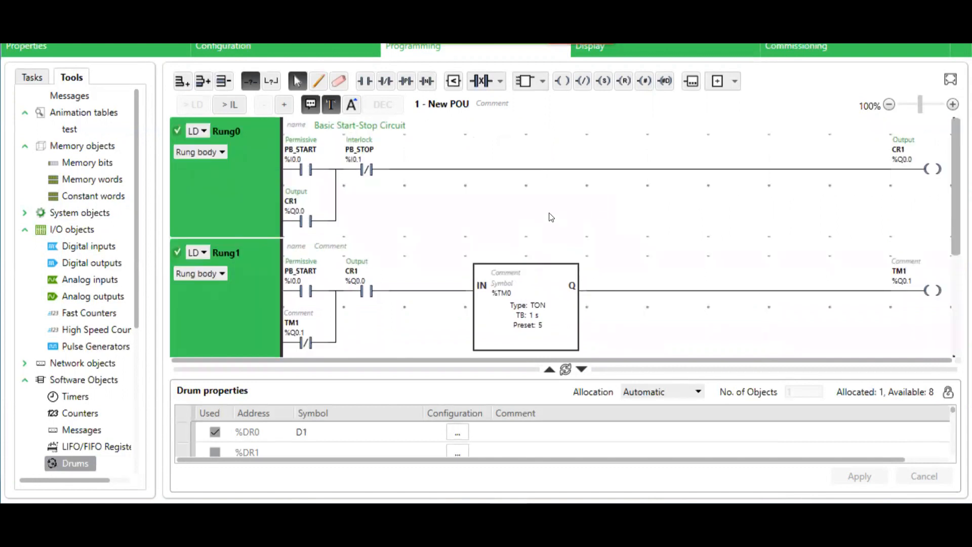
mouse_move(562, 218)
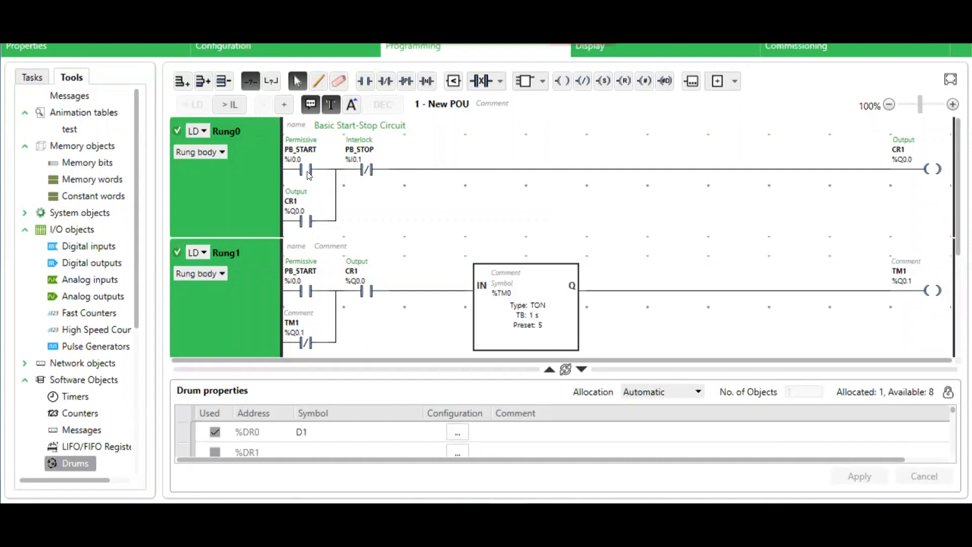
mouse_move(369, 173)
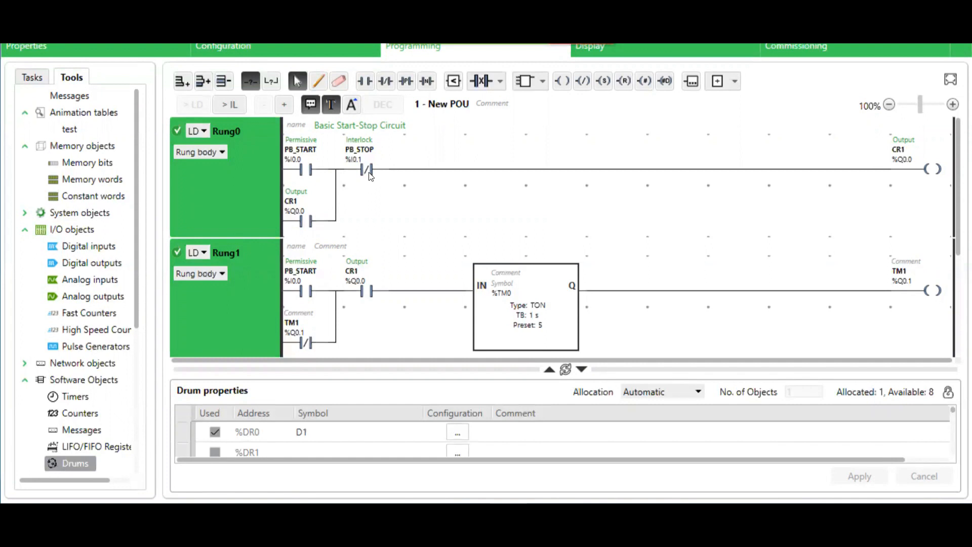
mouse_move(908, 172)
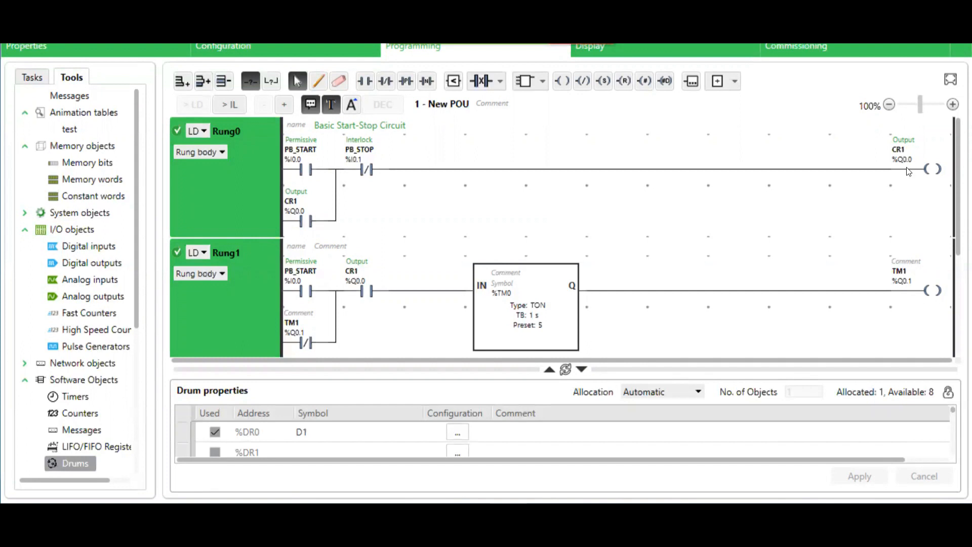
mouse_move(696, 167)
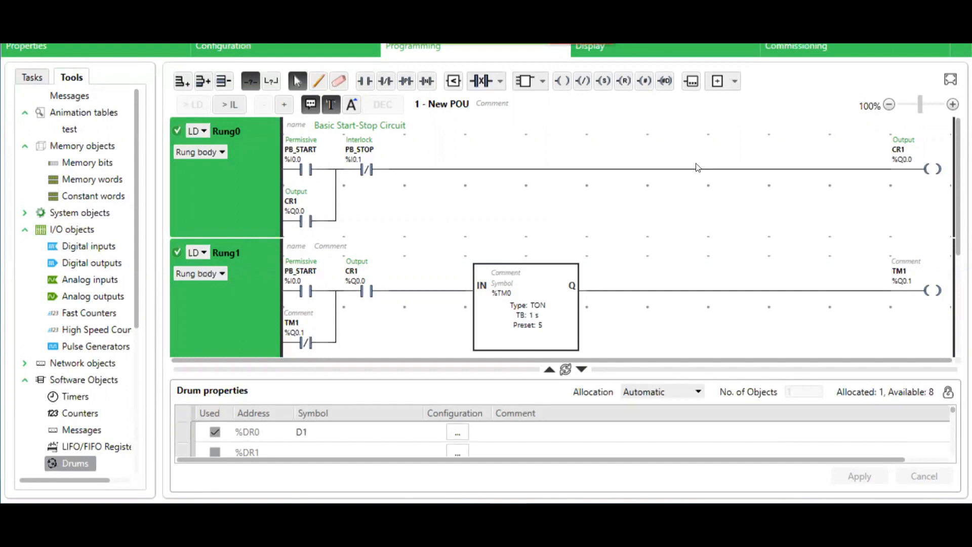
mouse_move(392, 241)
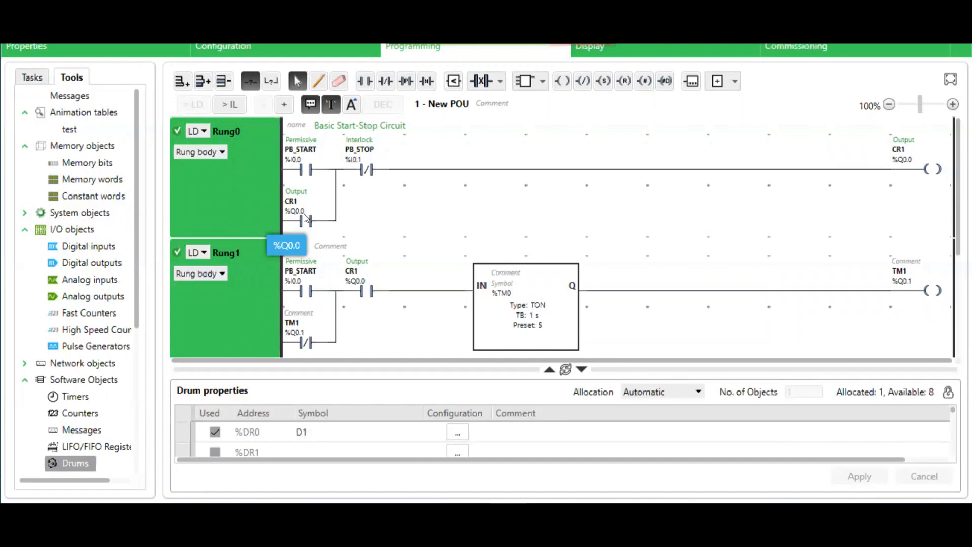
mouse_move(660, 234)
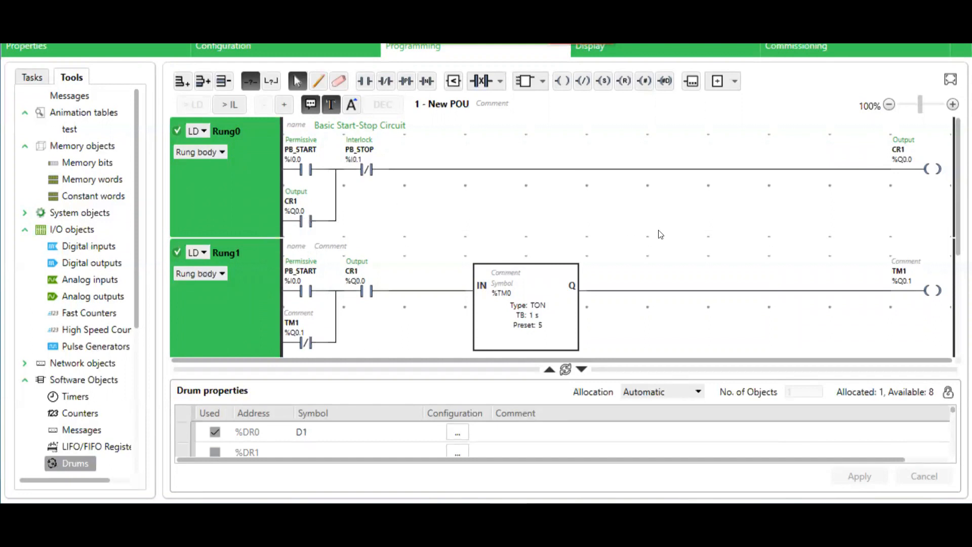
scroll("down", 3)
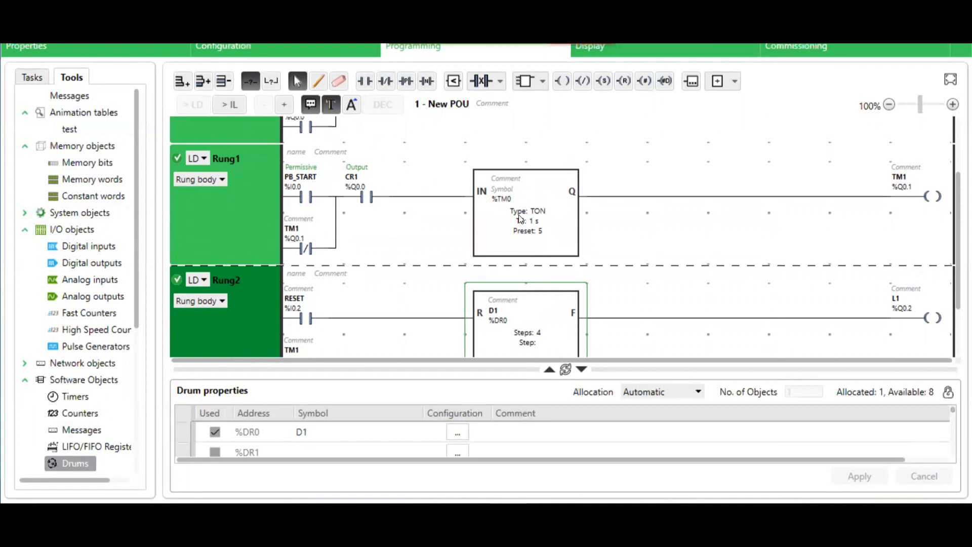
mouse_move(548, 222)
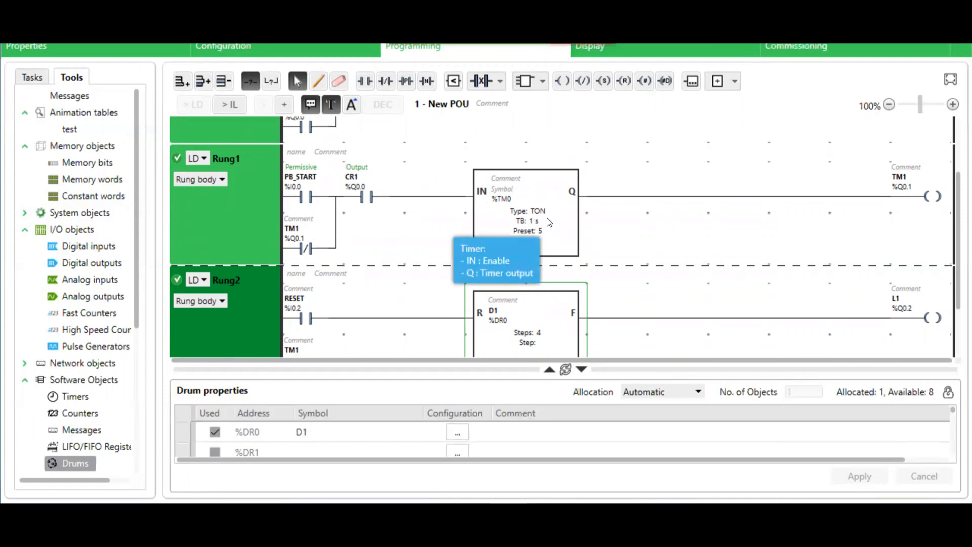
mouse_move(573, 215)
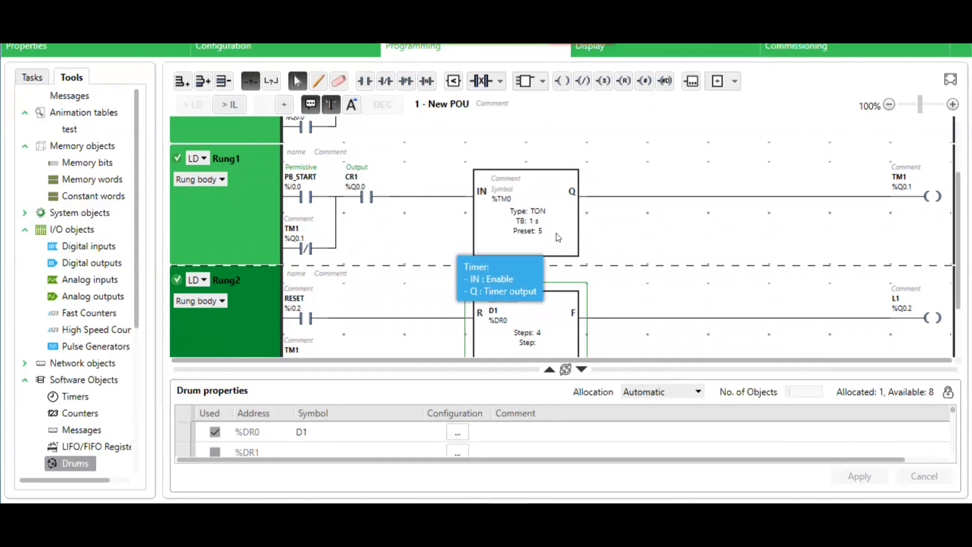
mouse_move(957, 208)
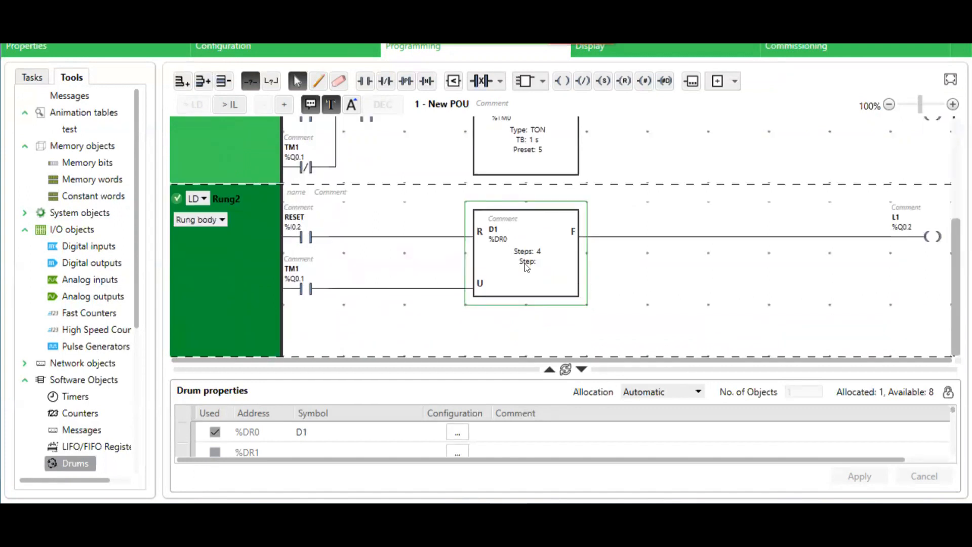
mouse_move(555, 274)
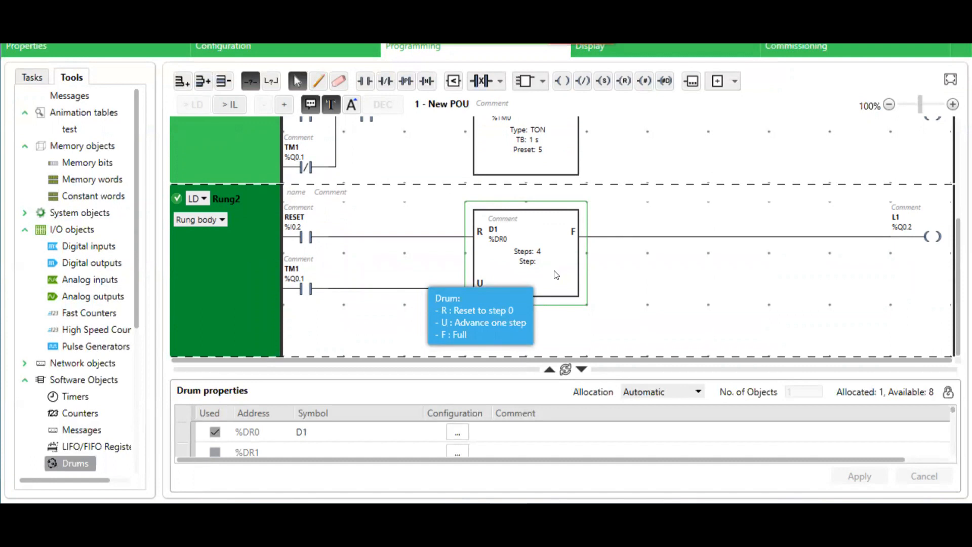
mouse_move(557, 273)
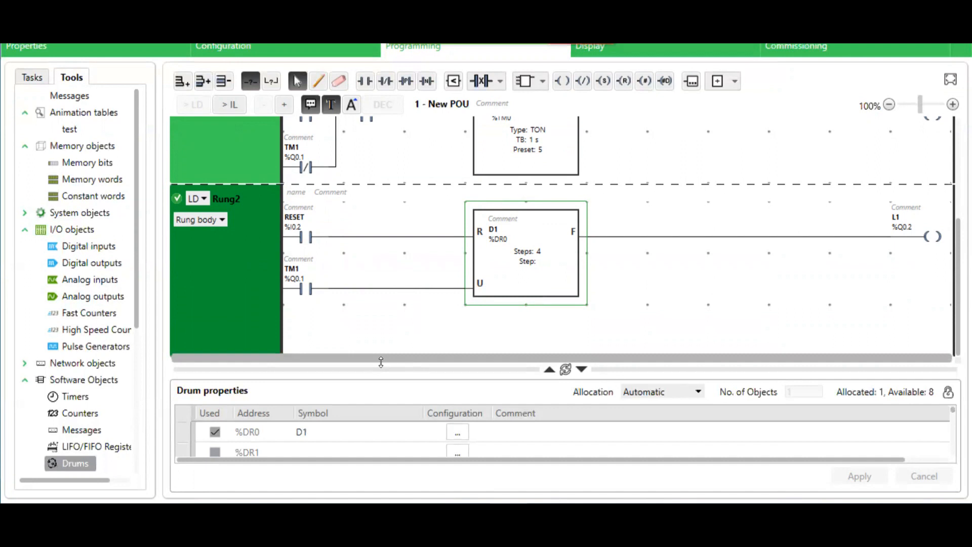
left_click(457, 433)
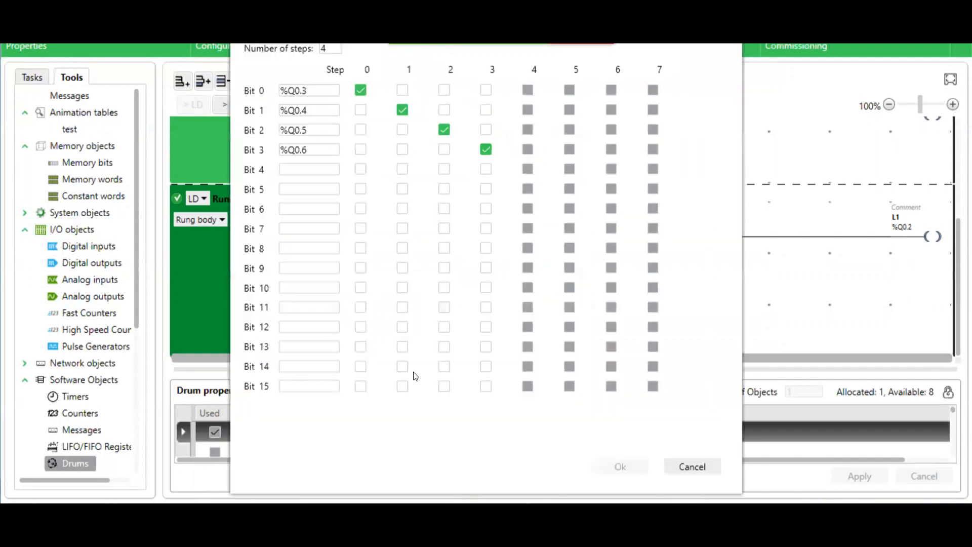
mouse_move(429, 358)
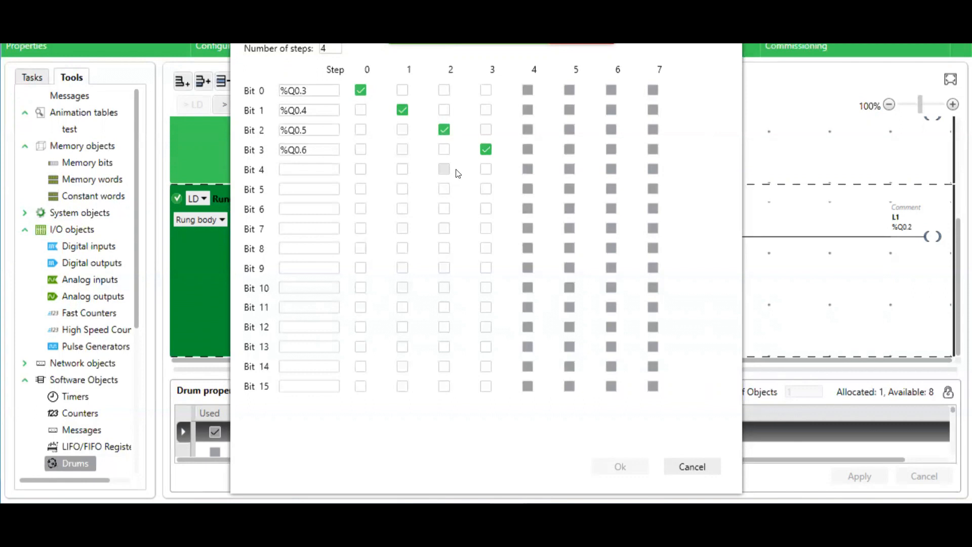
mouse_move(441, 199)
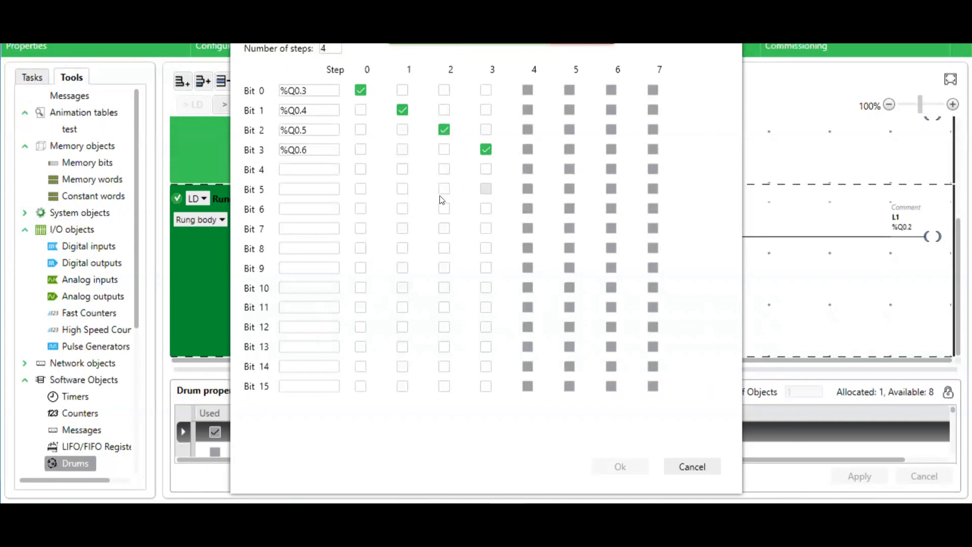
Confirm the drum configuration with OK and review Rung0–Rung2 of the program
left_click(692, 465)
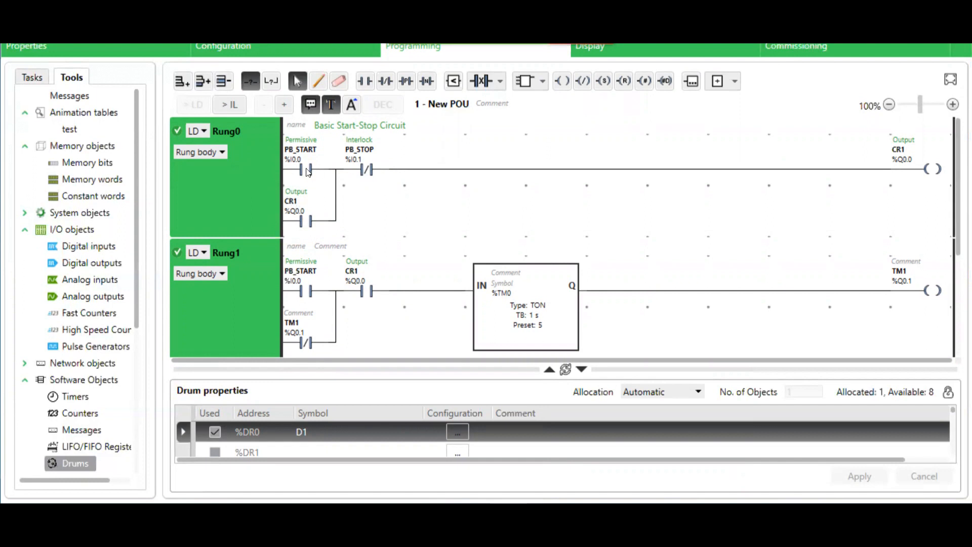
mouse_move(884, 174)
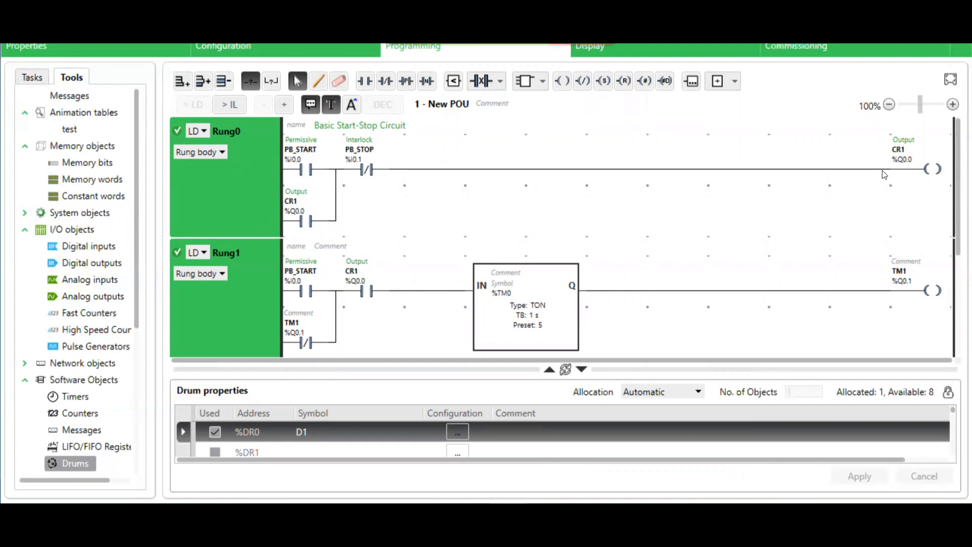
scroll("down", 3)
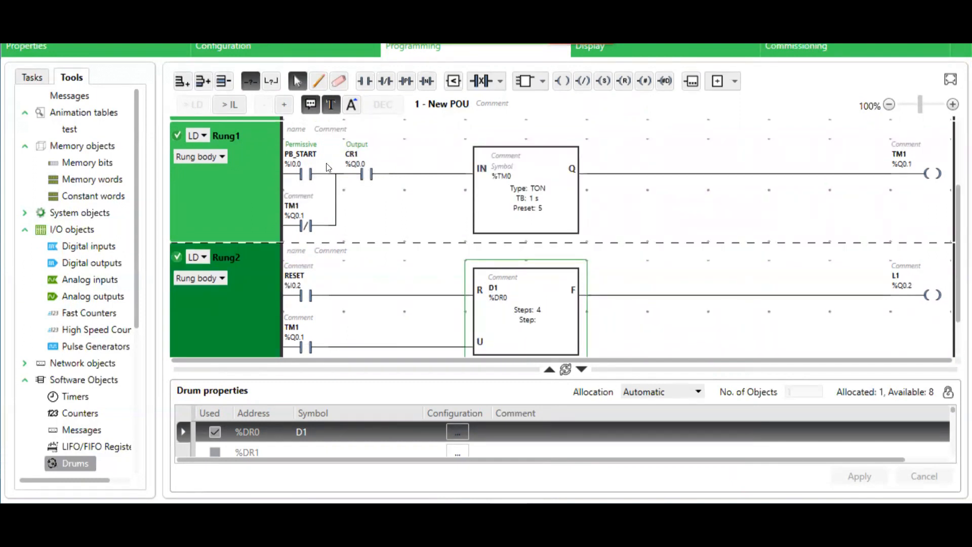
mouse_move(482, 172)
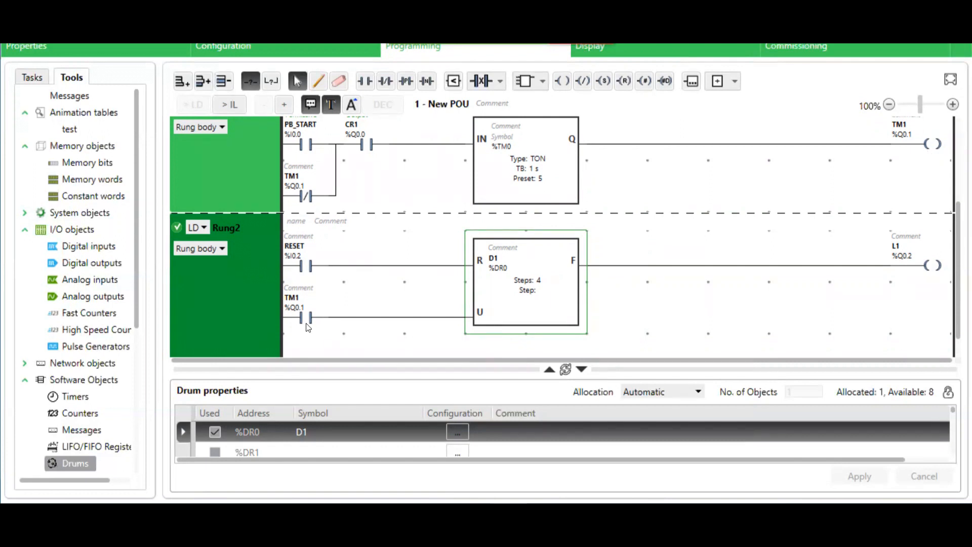
mouse_move(481, 317)
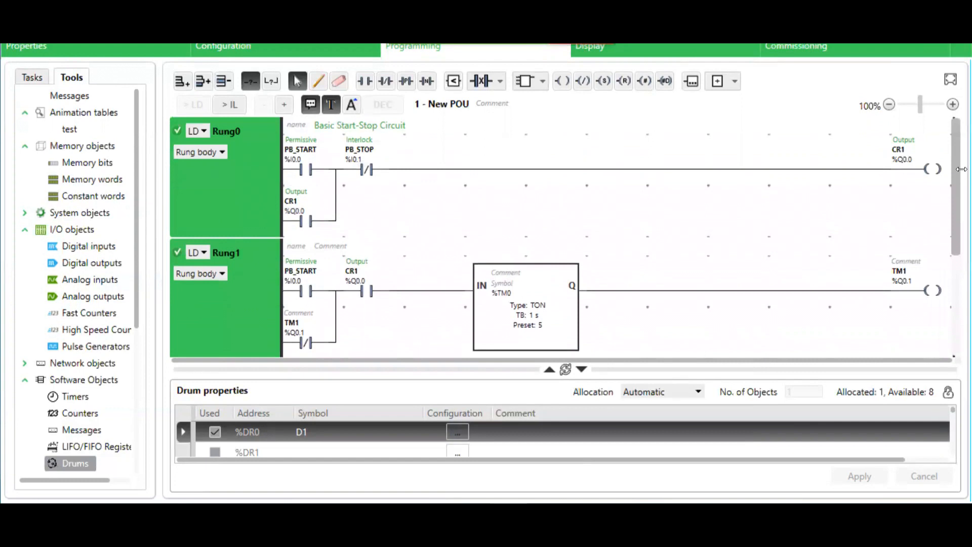
Launch the built-in simulator from Commissioning and start the simulated TM221 controller
left_click(796, 45)
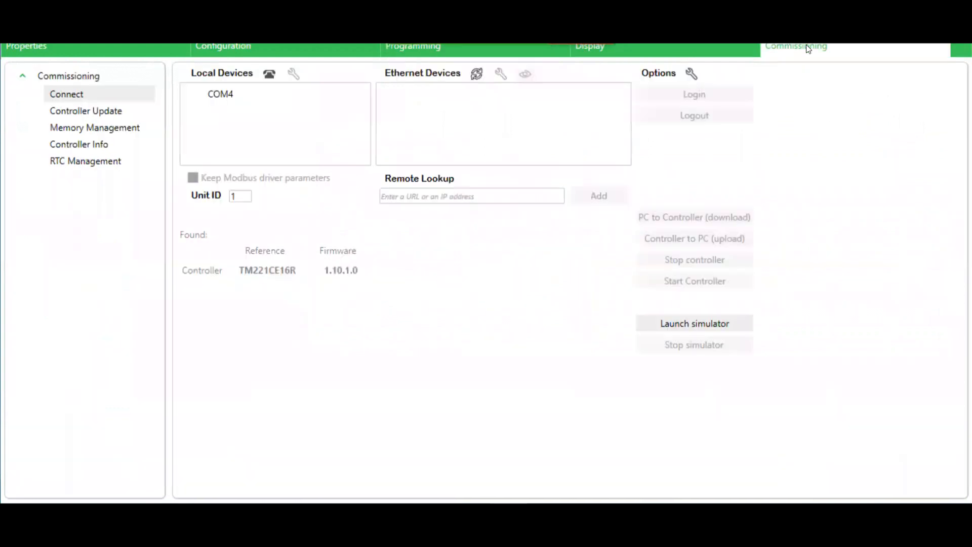
mouse_move(806, 280)
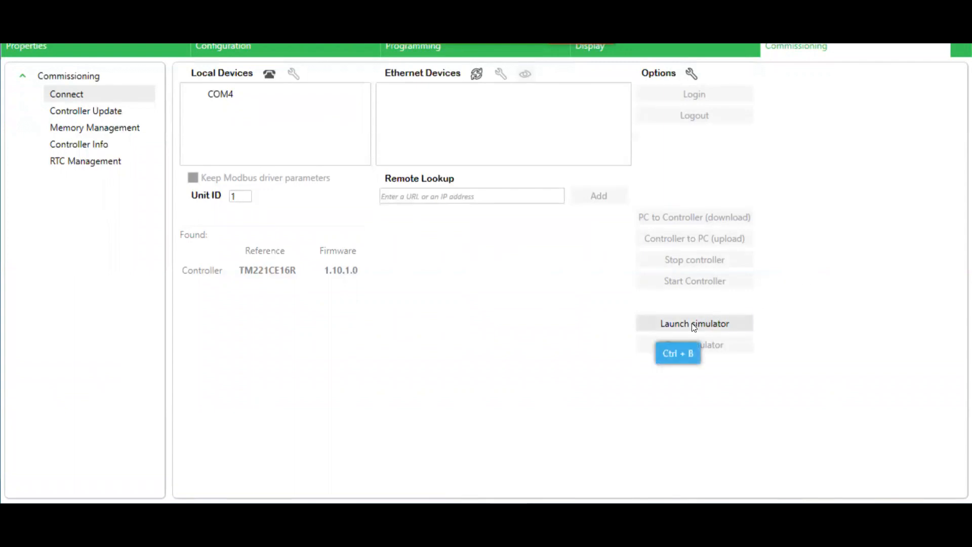
left_click(693, 323)
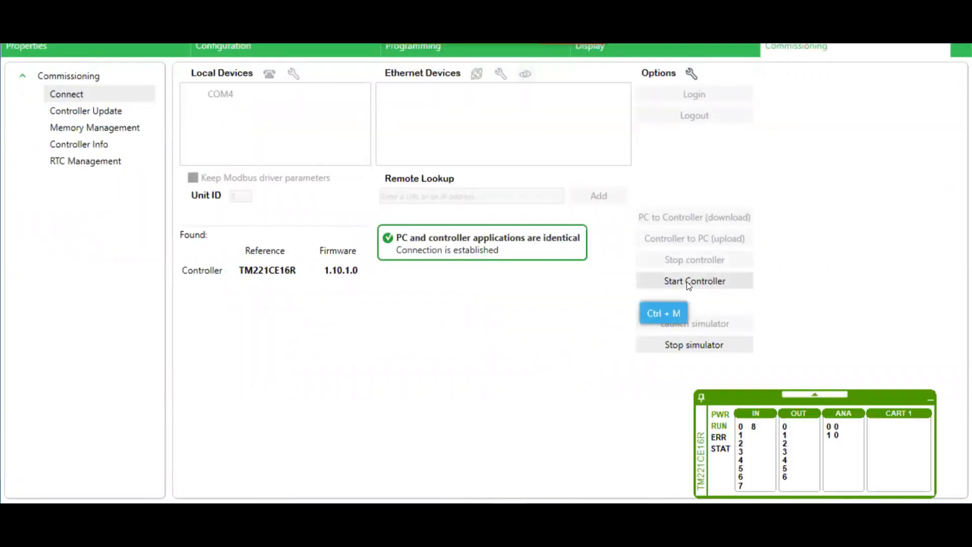
left_click(412, 46)
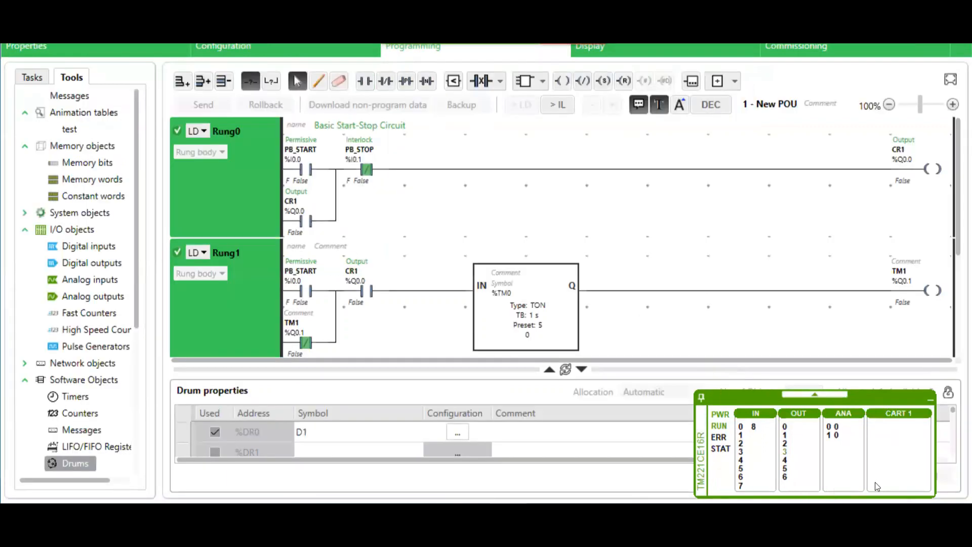
mouse_move(712, 386)
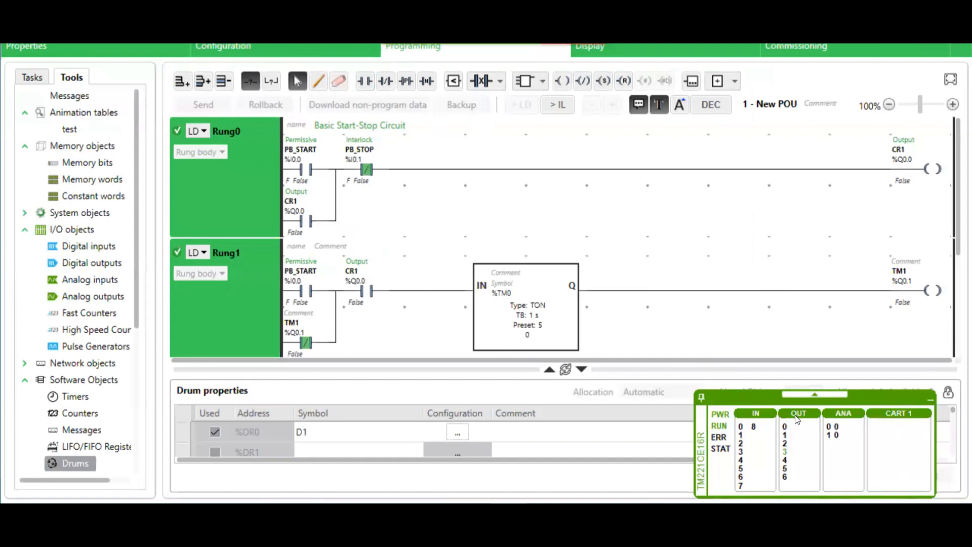
mouse_move(519, 236)
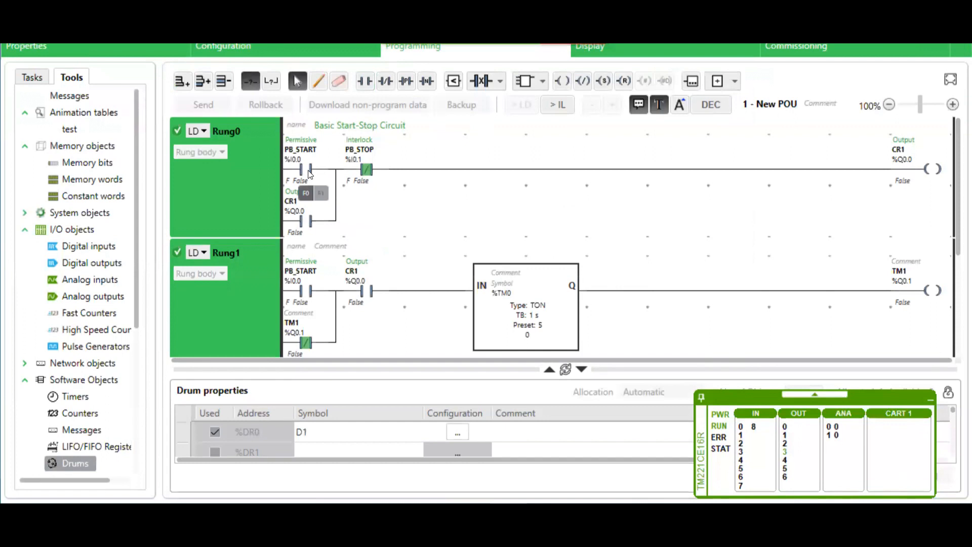
mouse_move(321, 198)
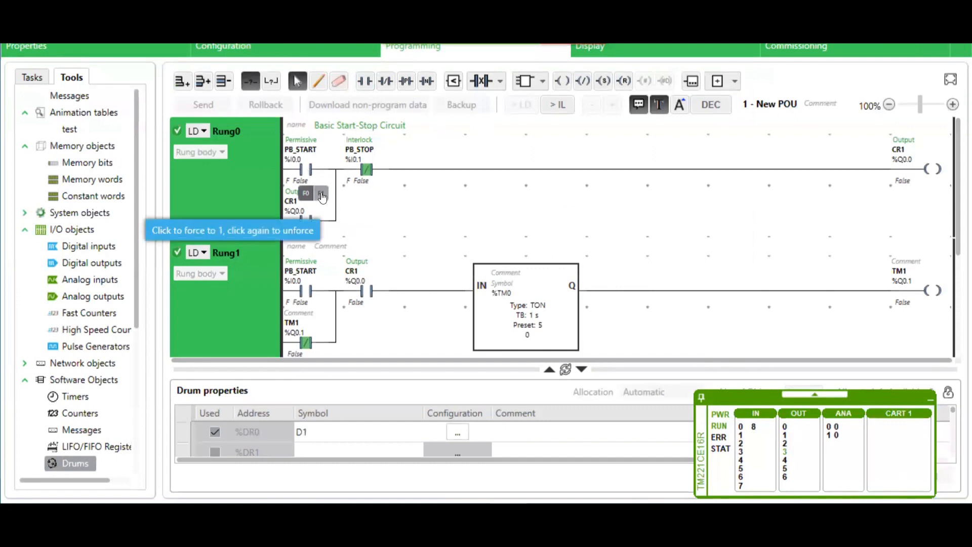
Force PB_START to 1 so CR1 latches, then watch the timer and drum D1 advance
left_click(304, 193)
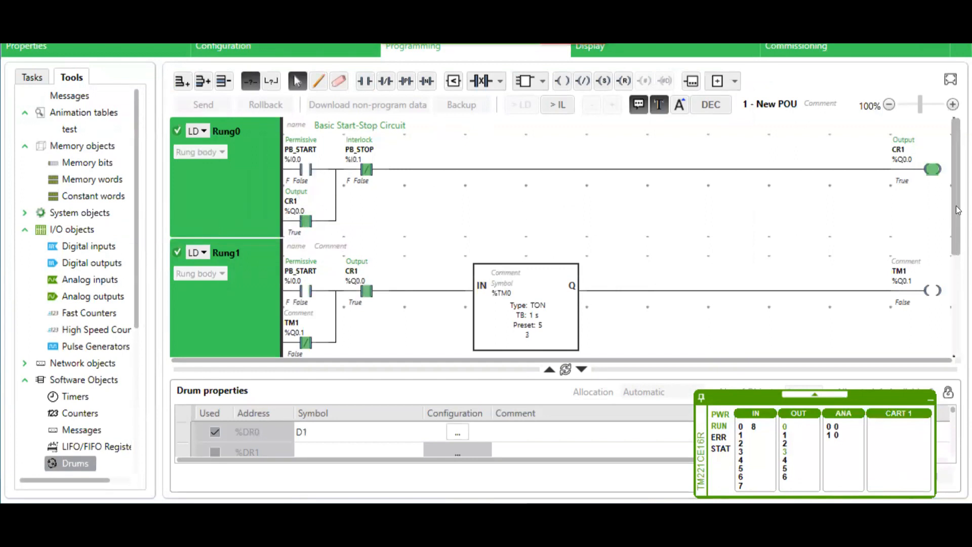
scroll("down", 3)
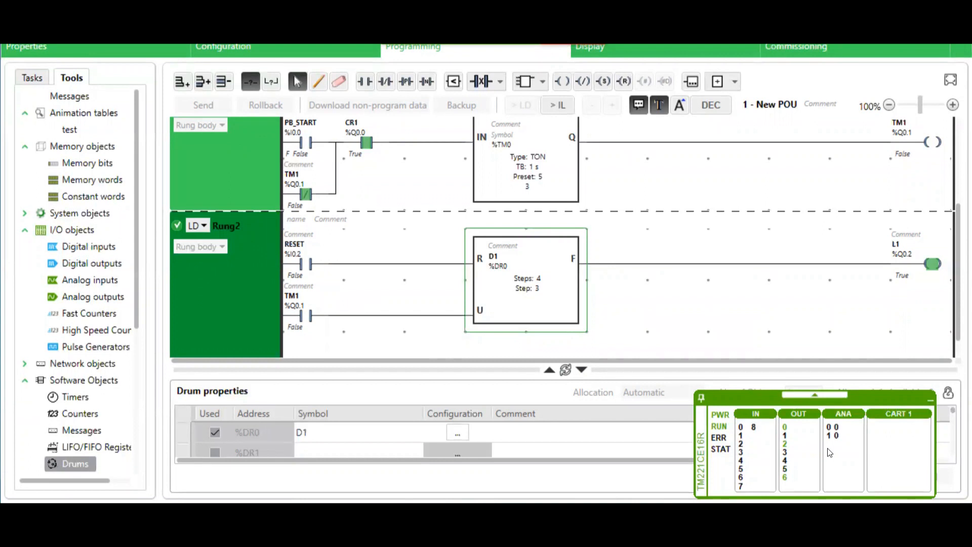
left_click(457, 433)
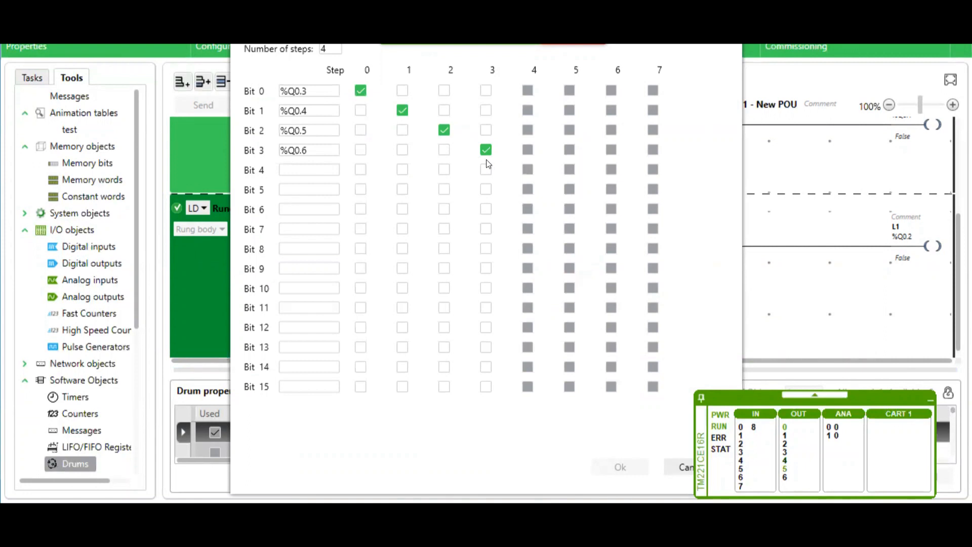
mouse_move(650, 68)
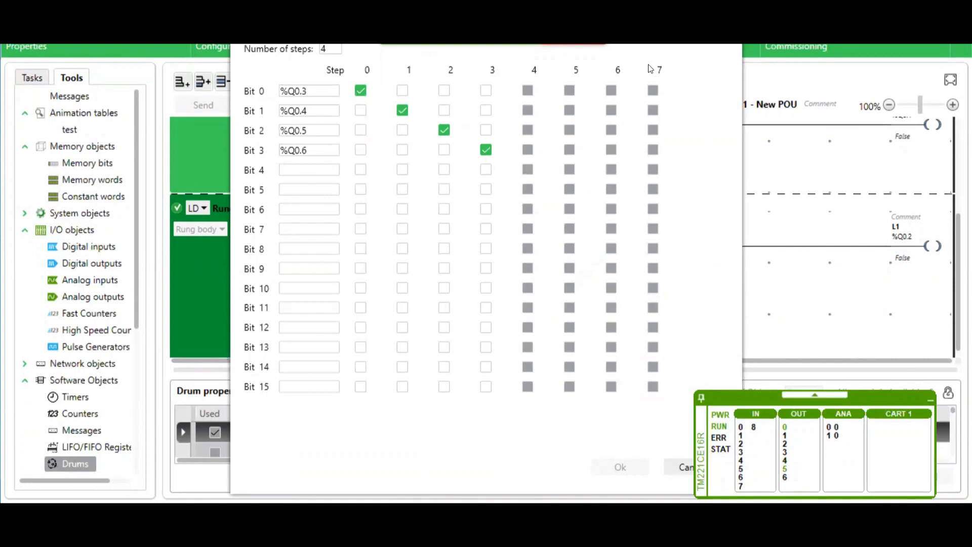
left_click(688, 467)
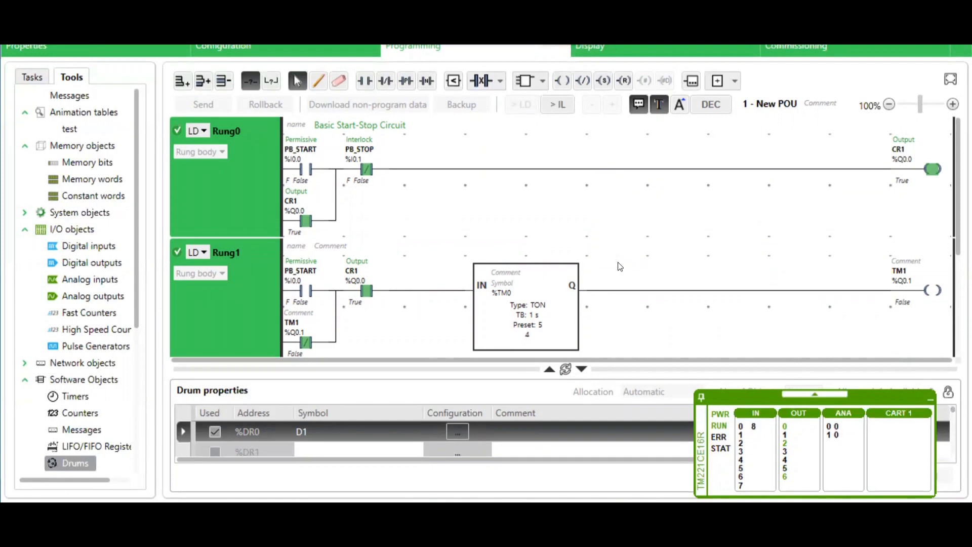